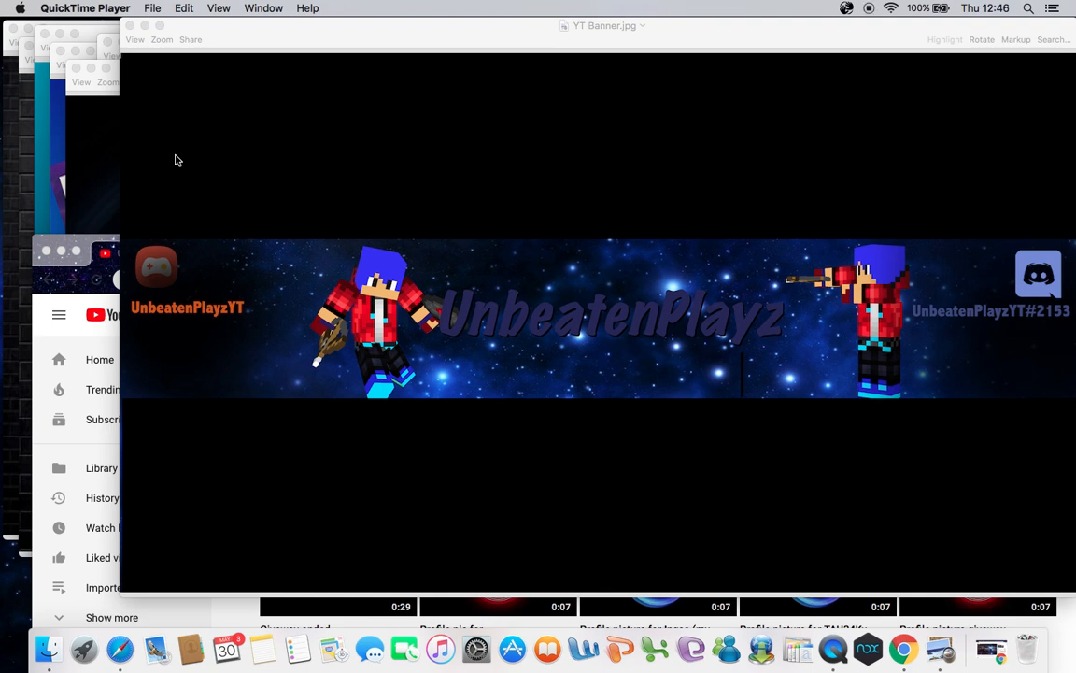
{"action": "mouse_move", "coordinate": [657, 256]}
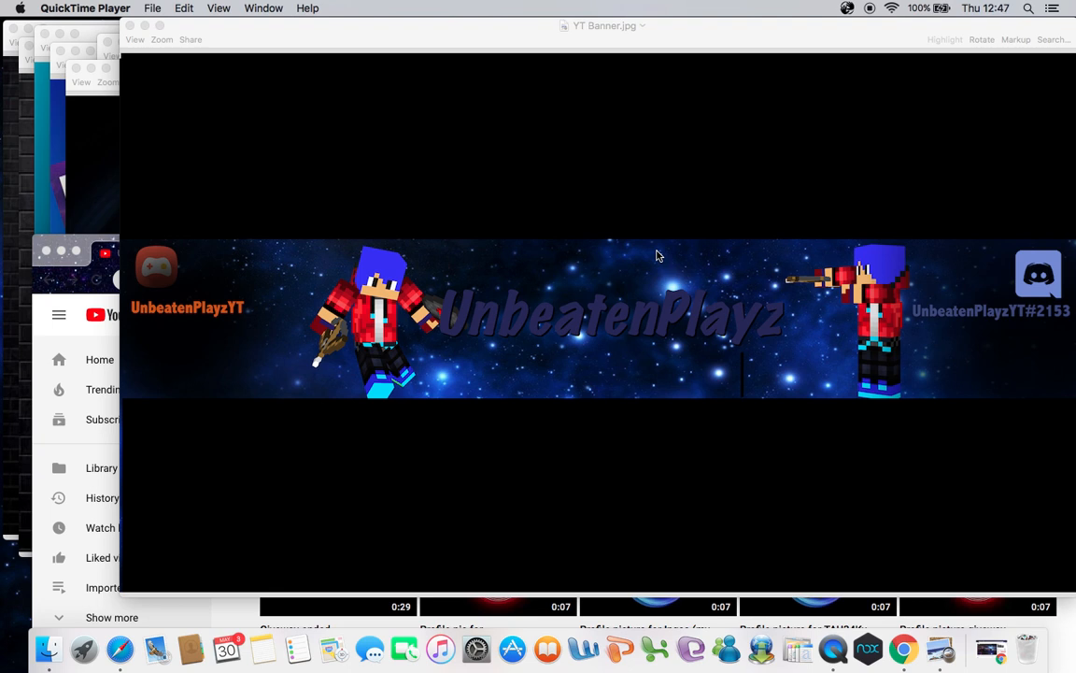
{"action": "mouse_move", "coordinate": [690, 265]}
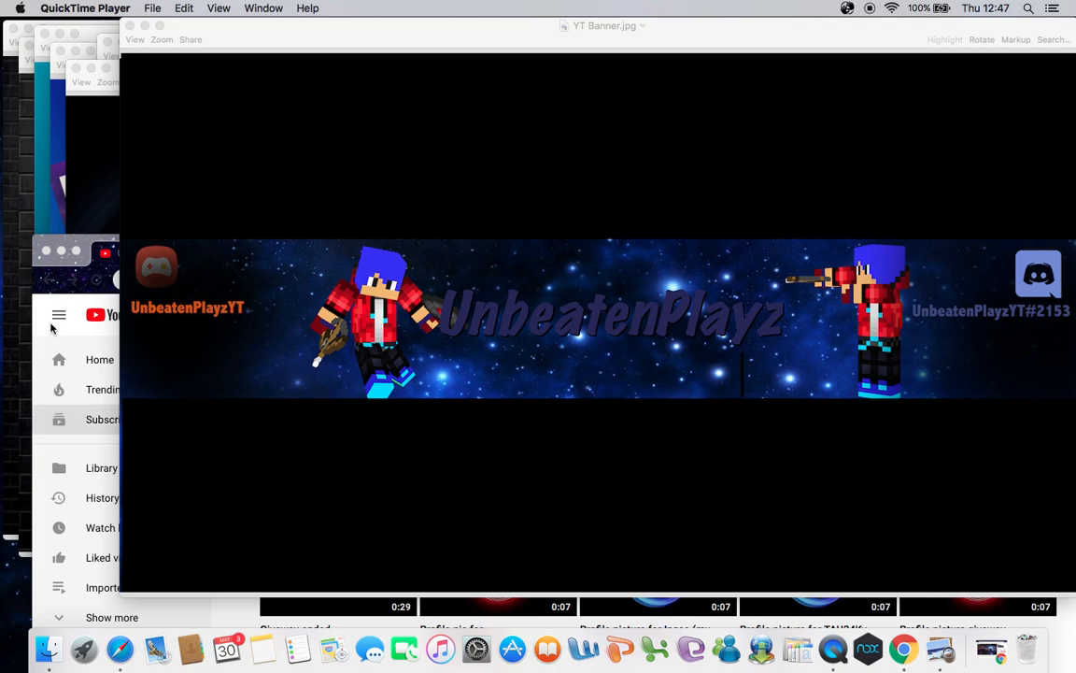
Bring the UnbeatenArtz YouTube channel forward and scroll through its uploaded logo and banner videos
{"action": "left_click", "coordinate": [903, 649]}
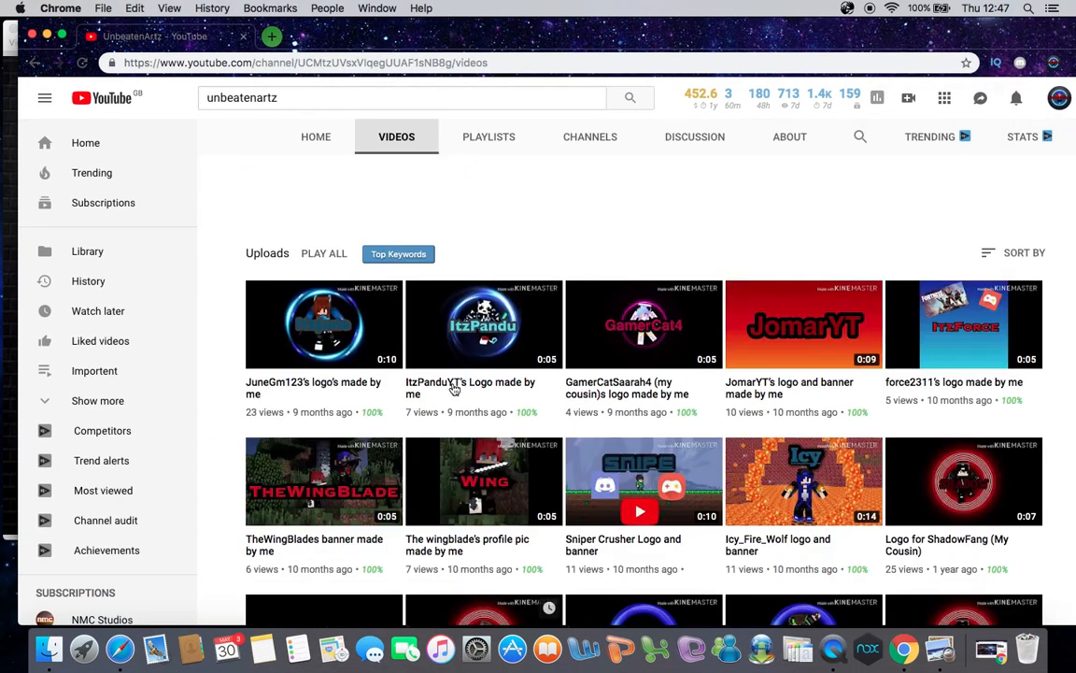
{"action": "scroll", "scroll_direction": "down", "scroll_amount": 3}
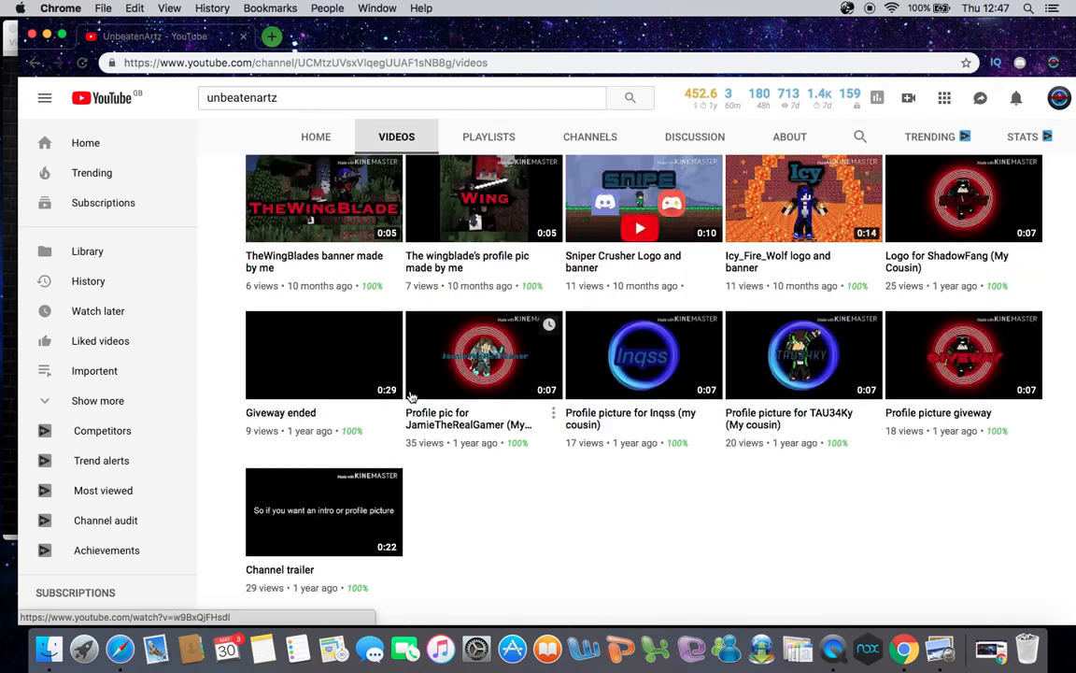
{"action": "scroll", "scroll_direction": "up", "scroll_amount": 3}
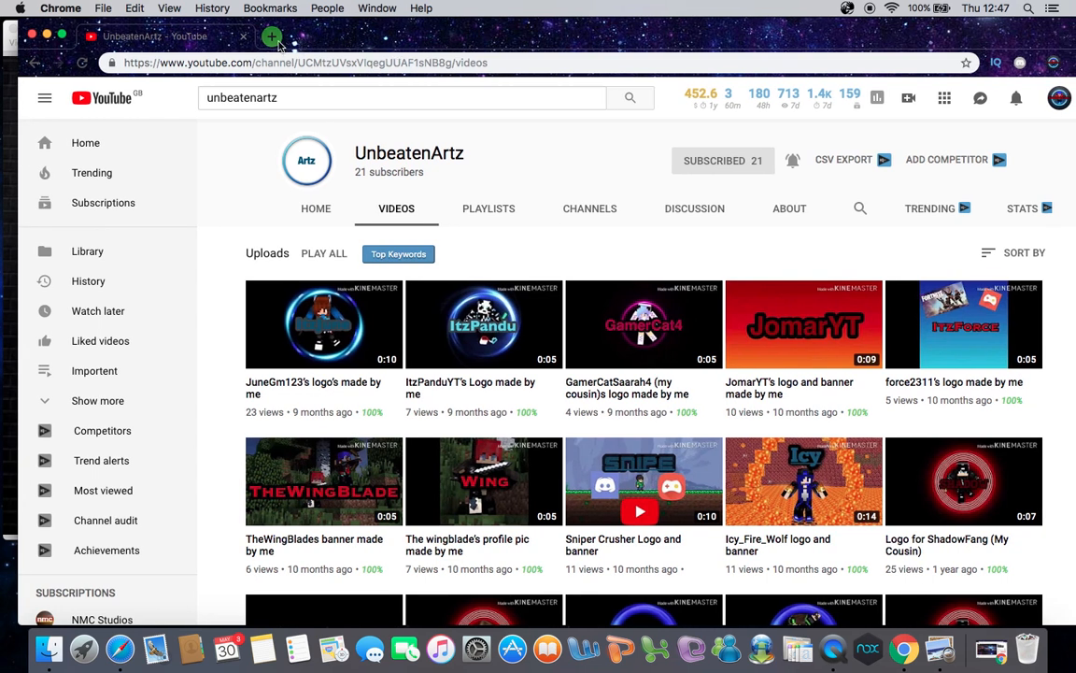
{"action": "mouse_move", "coordinate": [272, 37]}
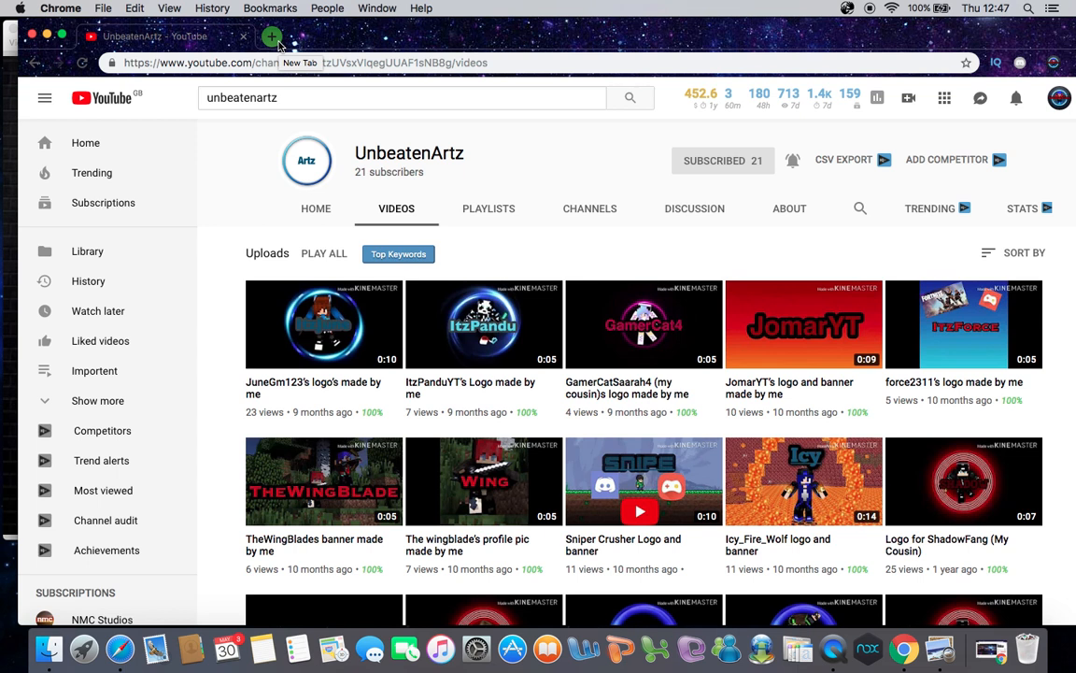
{"action": "mouse_move", "coordinate": [726, 231]}
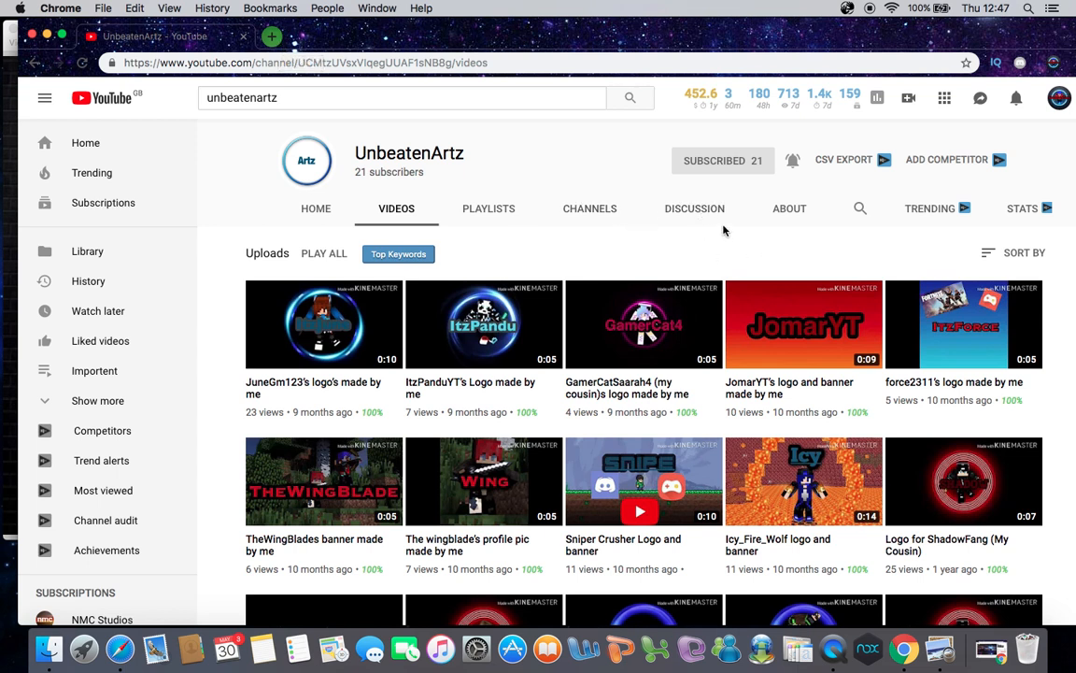
{"action": "mouse_move", "coordinate": [755, 224]}
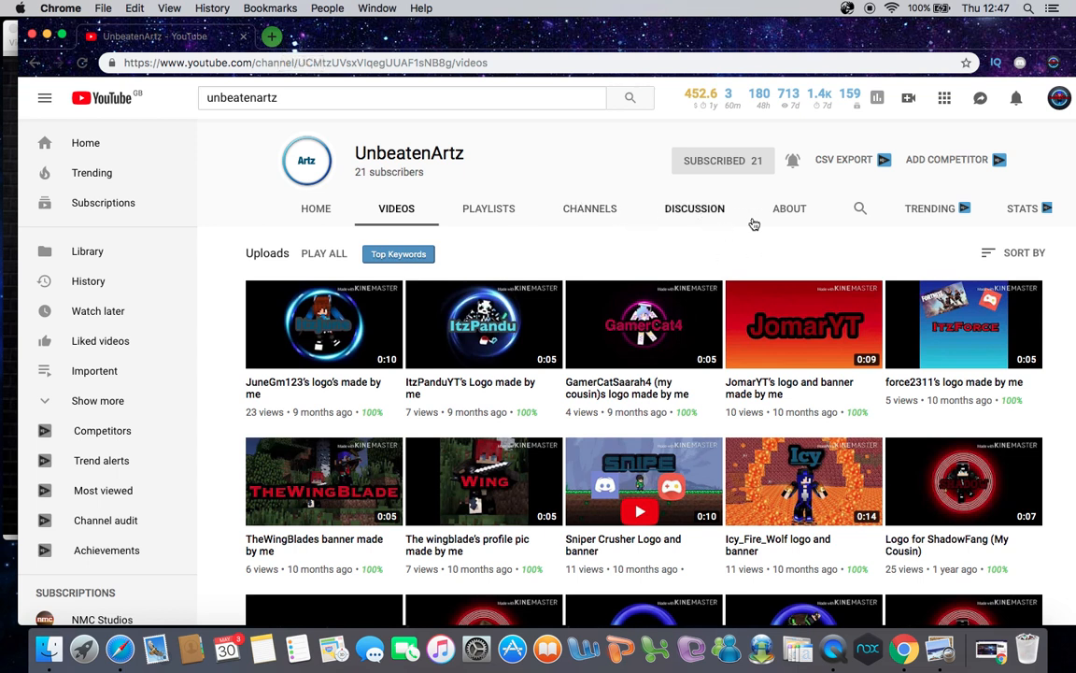
{"action": "mouse_move", "coordinate": [472, 415]}
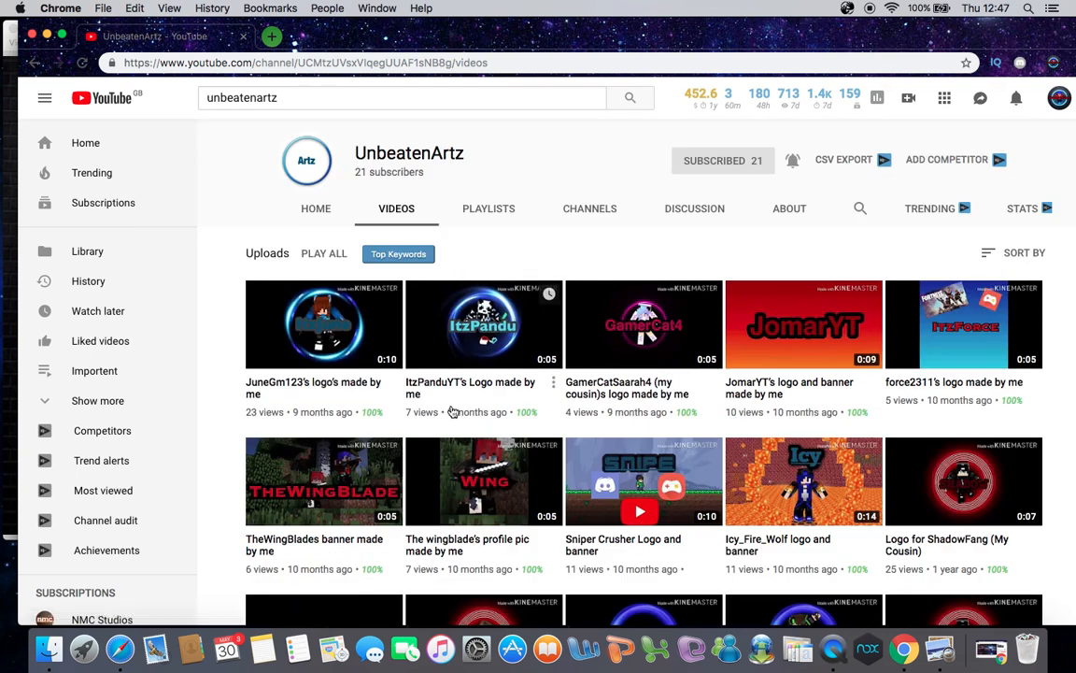
{"action": "scroll", "scroll_direction": "down", "scroll_amount": 3}
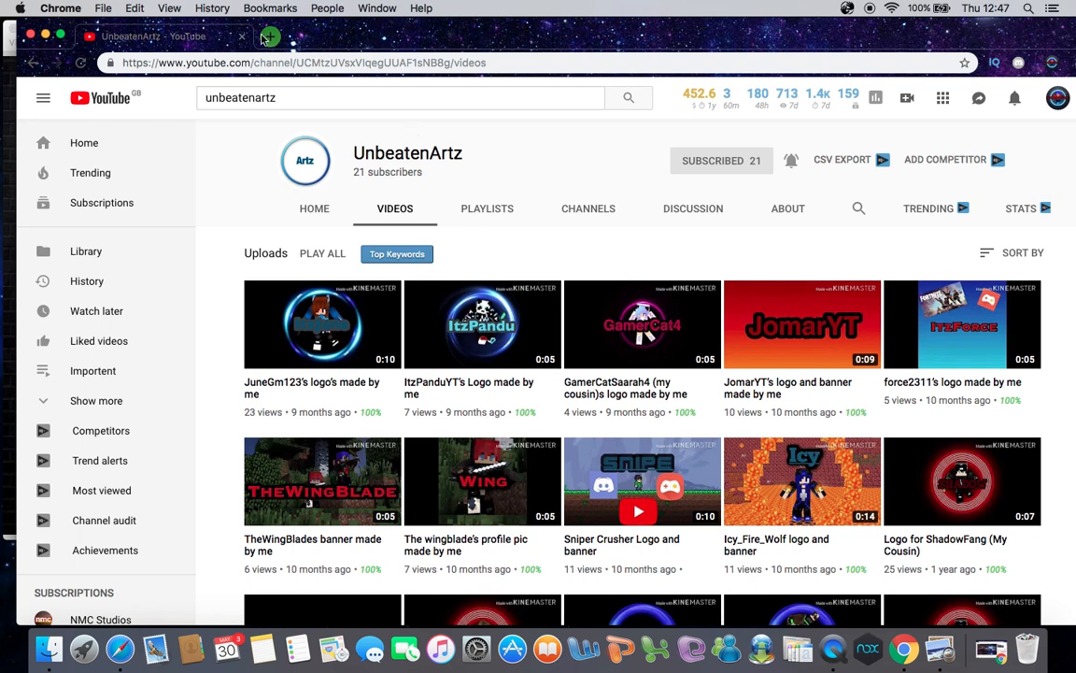
Scroll through the Channel Art Questions form, then close it to return to the channel
{"action": "left_click", "coordinate": [270, 36]}
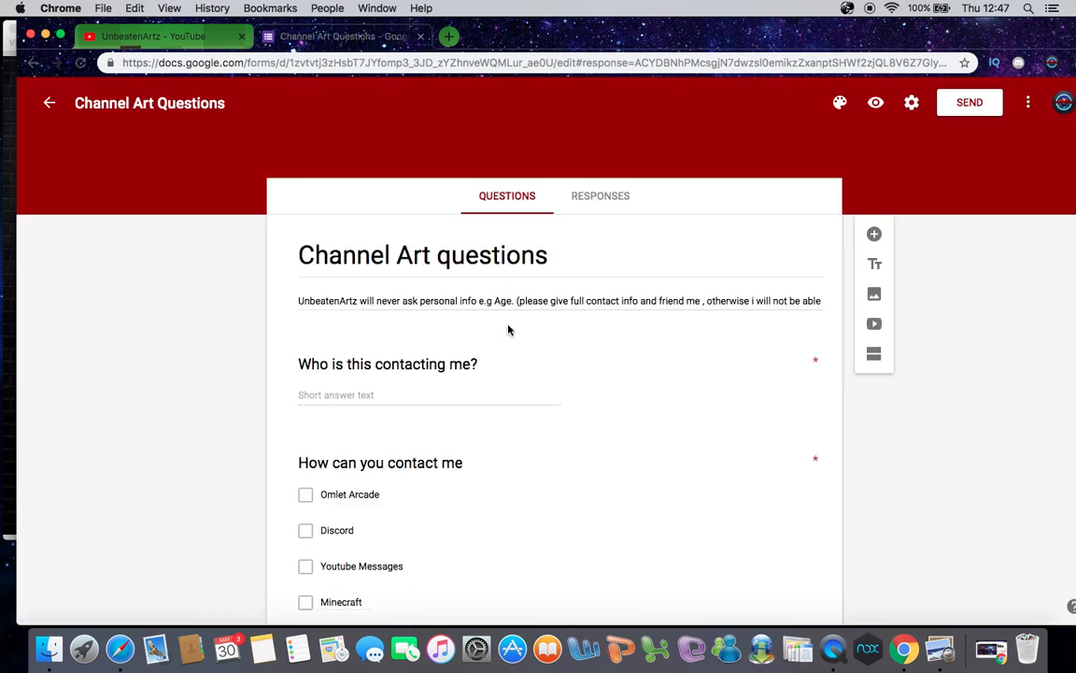
{"action": "mouse_move", "coordinate": [601, 195]}
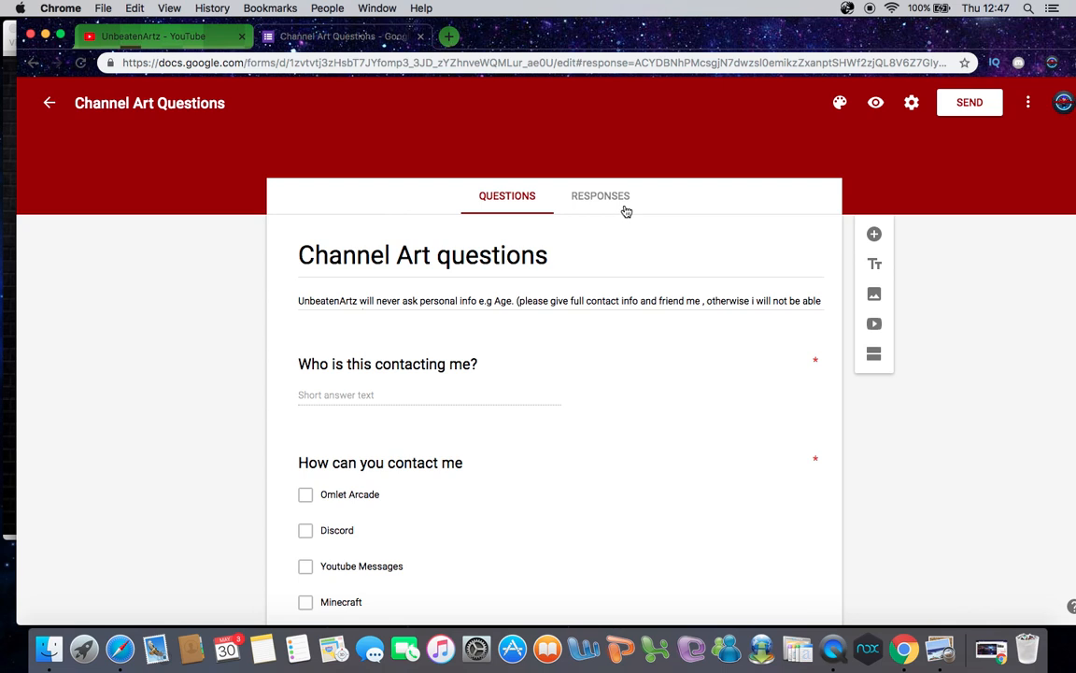
{"action": "mouse_move", "coordinate": [611, 216]}
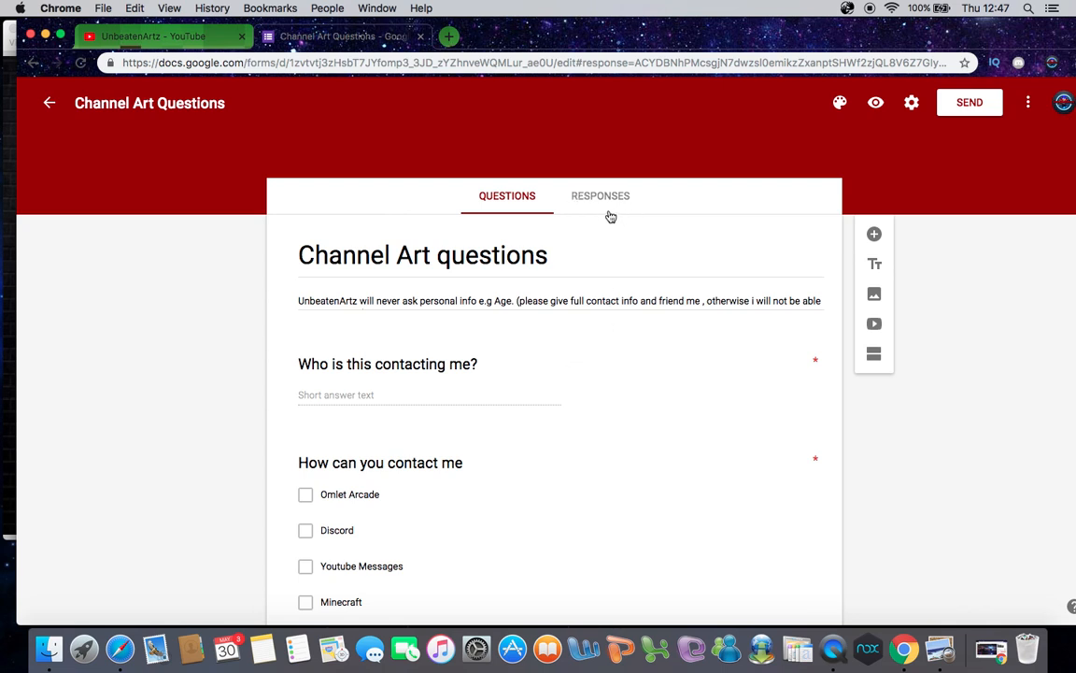
{"action": "scroll", "scroll_direction": "down", "scroll_amount": 3}
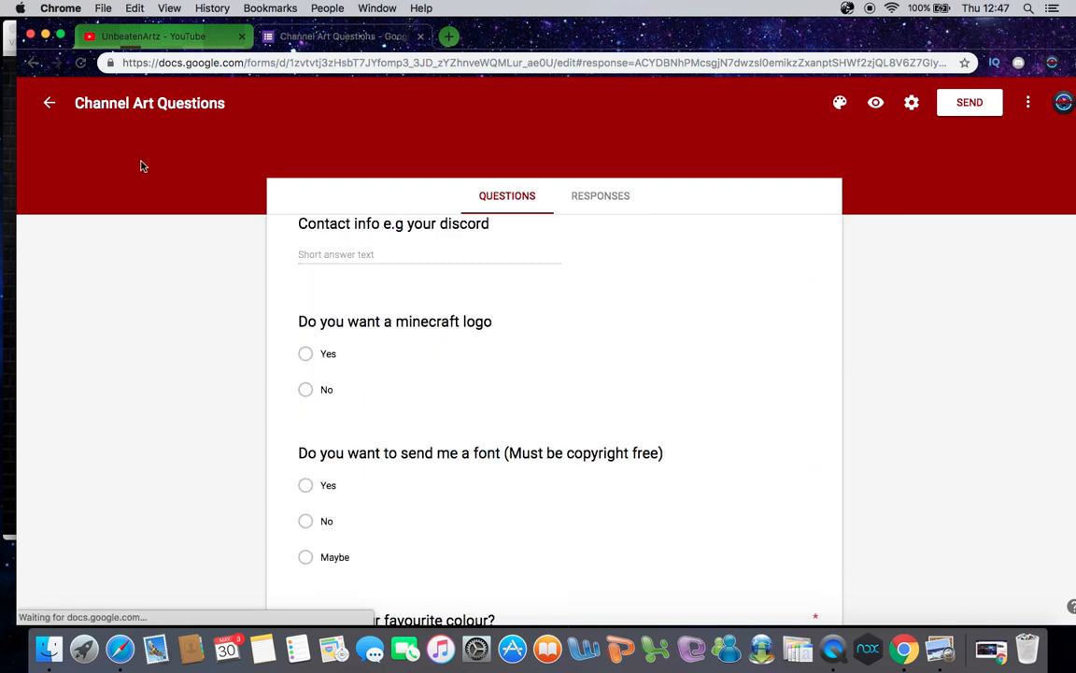
{"action": "left_click", "coordinate": [599, 195]}
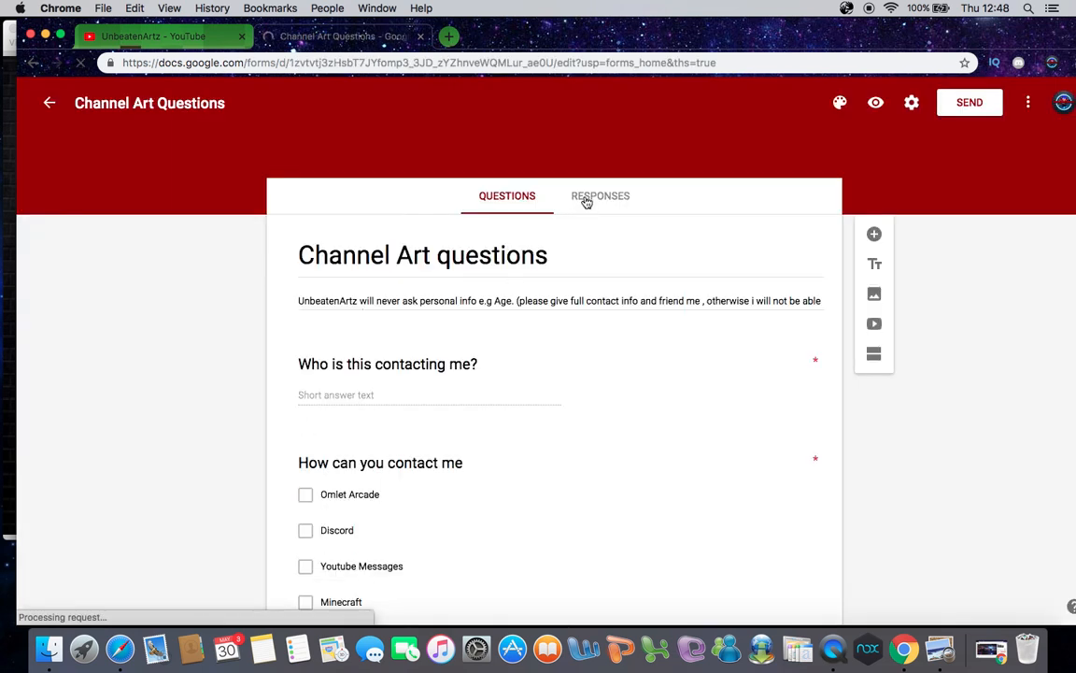
{"action": "left_click", "coordinate": [600, 195]}
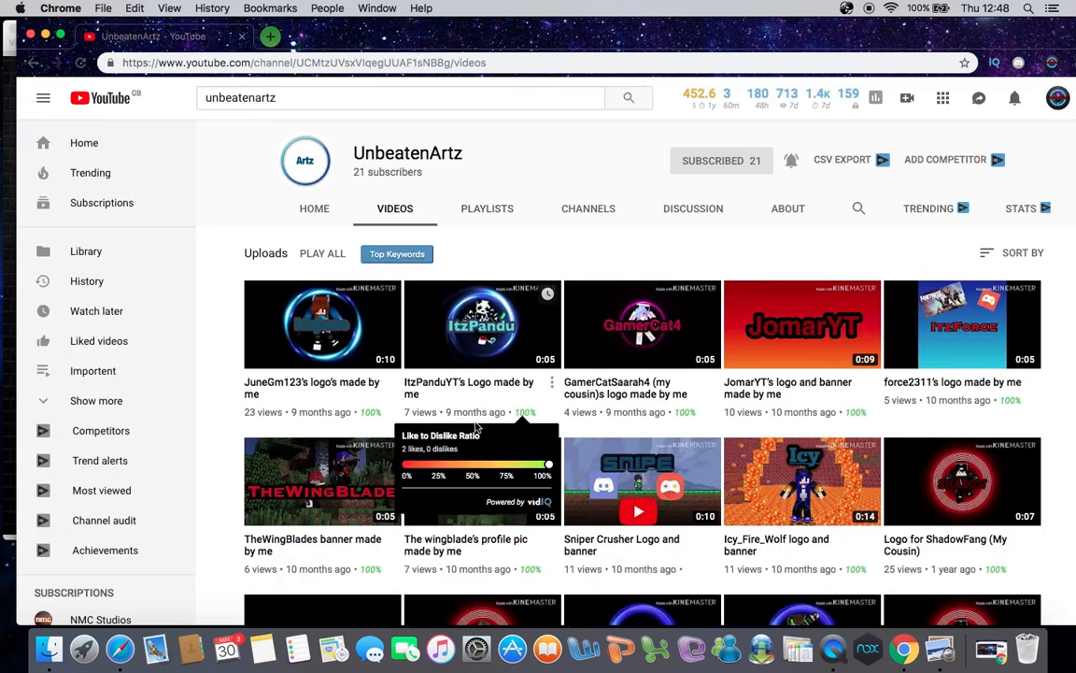
Scroll the UnbeatenArtz Videos tab down to the older uploads and back up
{"action": "scroll", "scroll_direction": "down", "scroll_amount": 3}
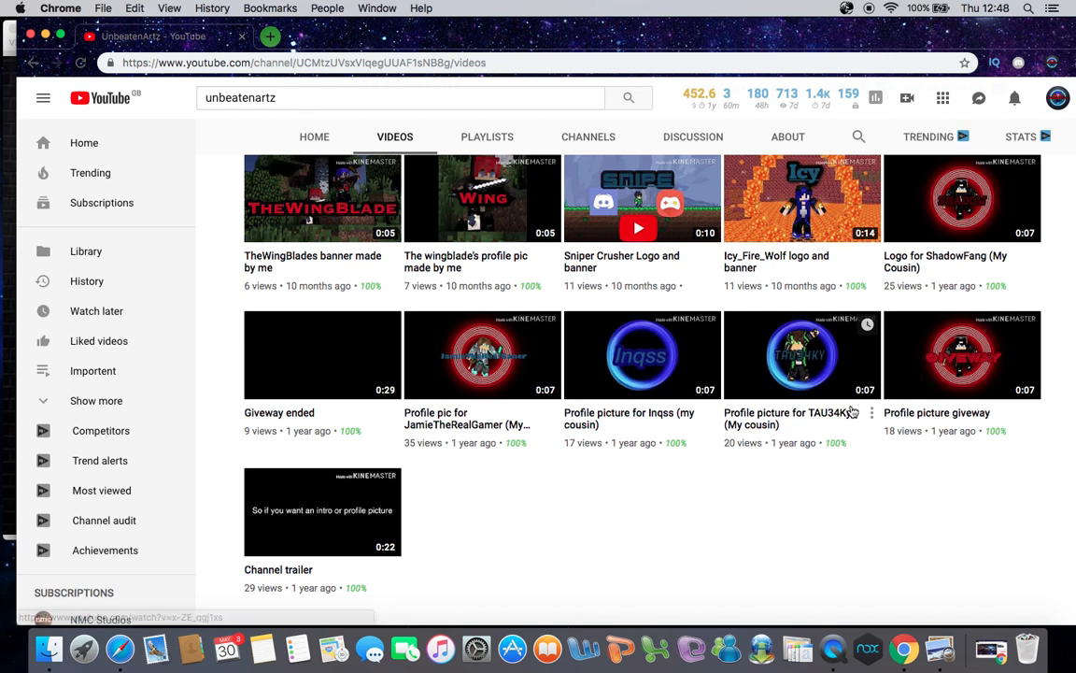
{"action": "mouse_move", "coordinate": [949, 373]}
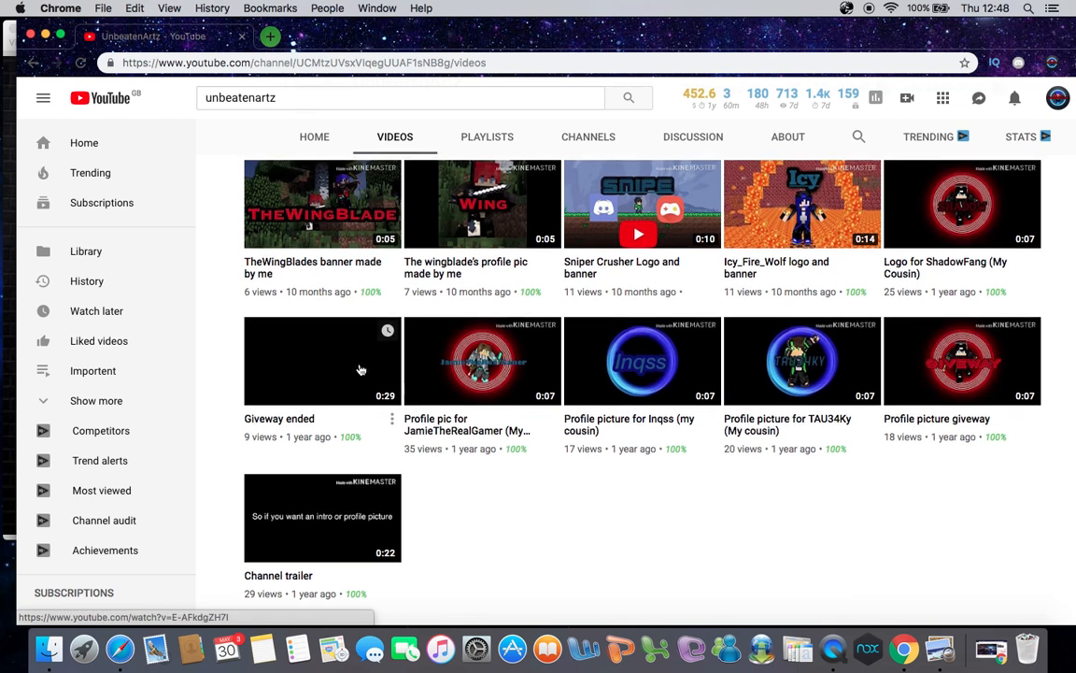
{"action": "scroll", "scroll_direction": "up", "scroll_amount": 3}
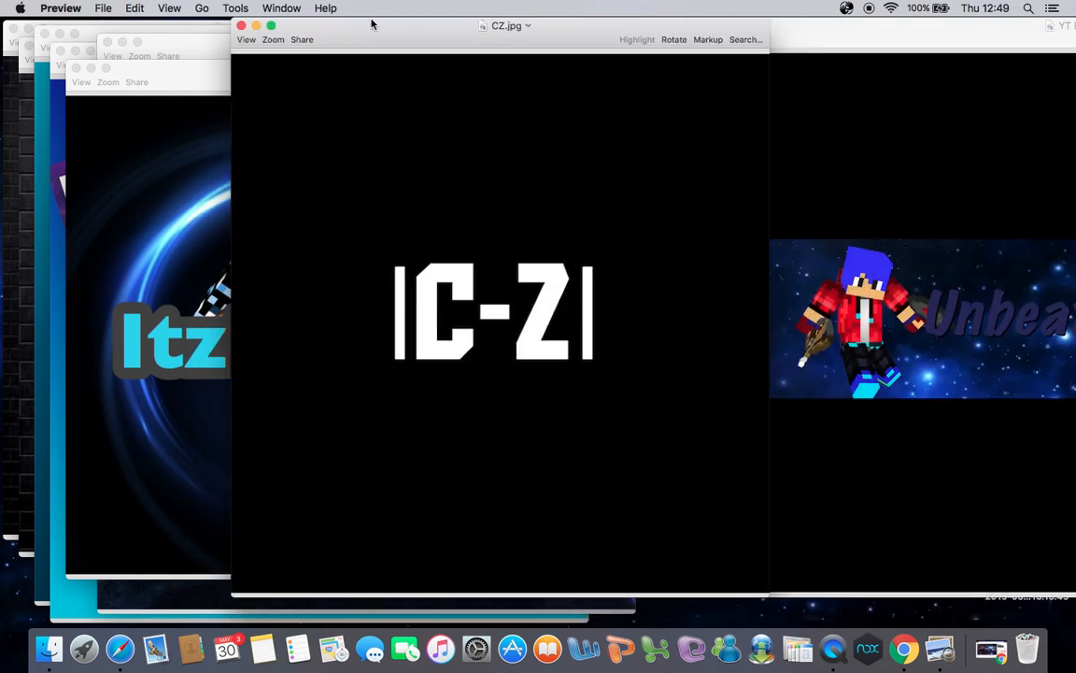
{"action": "mouse_move", "coordinate": [420, 126]}
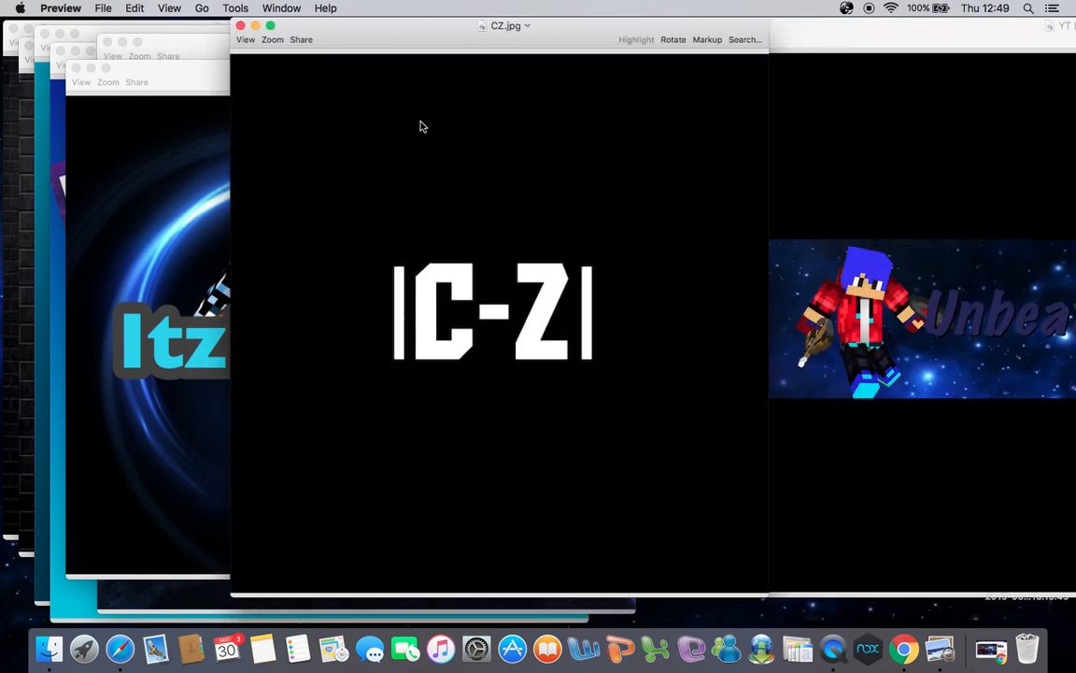
{"action": "mouse_move", "coordinate": [494, 168]}
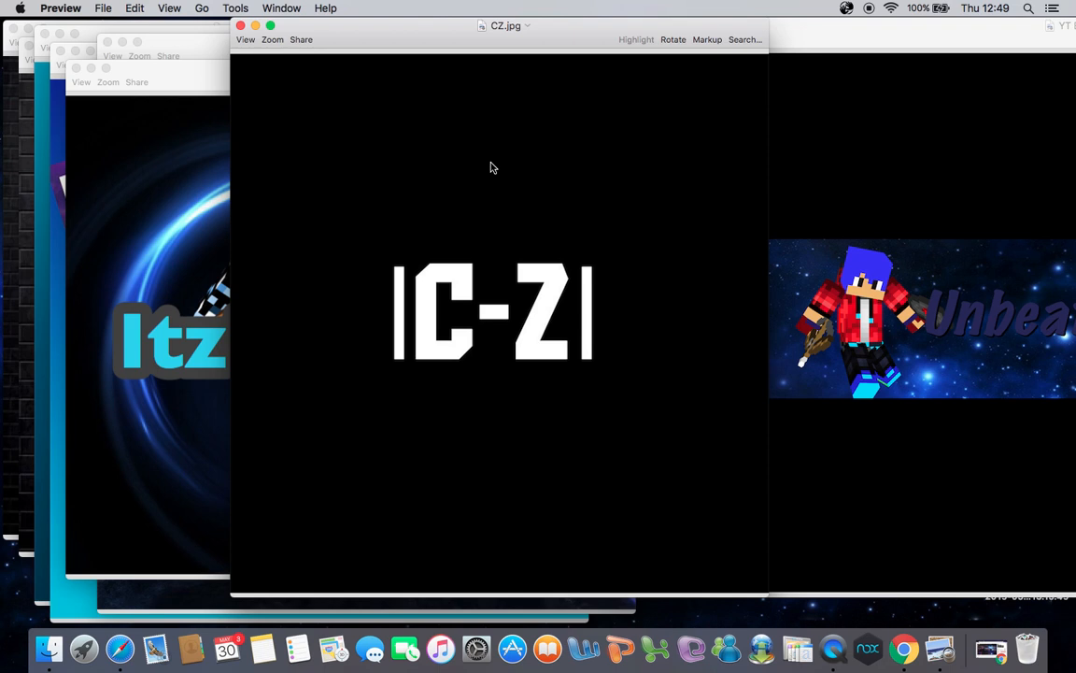
{"action": "mouse_move", "coordinate": [819, 535]}
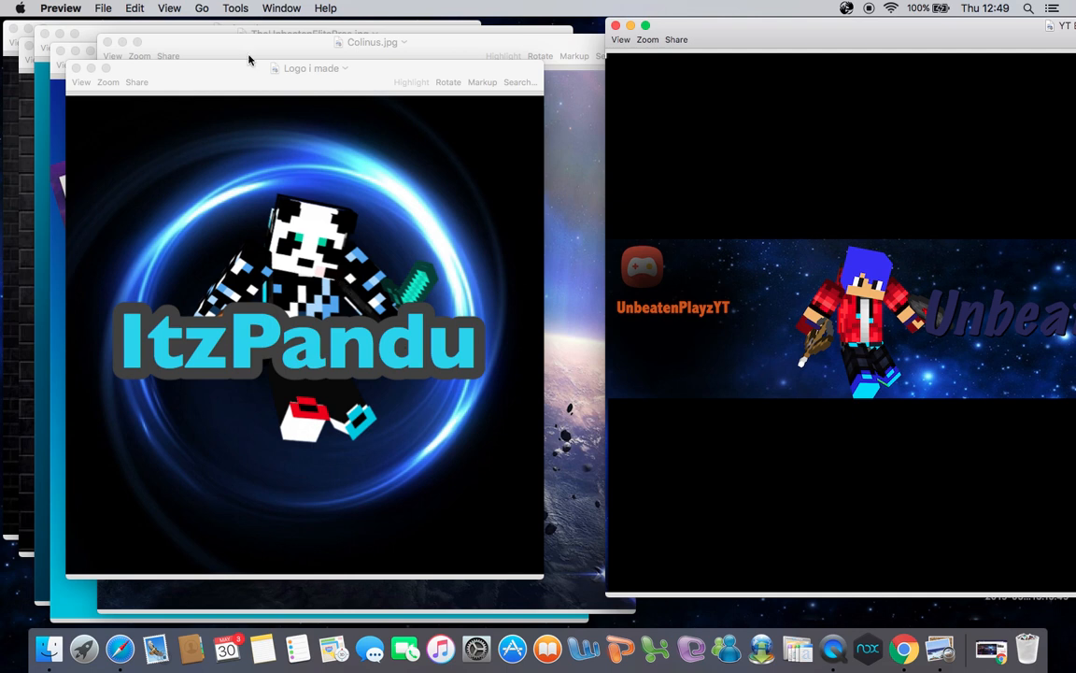
{"action": "mouse_move", "coordinate": [26, 21]}
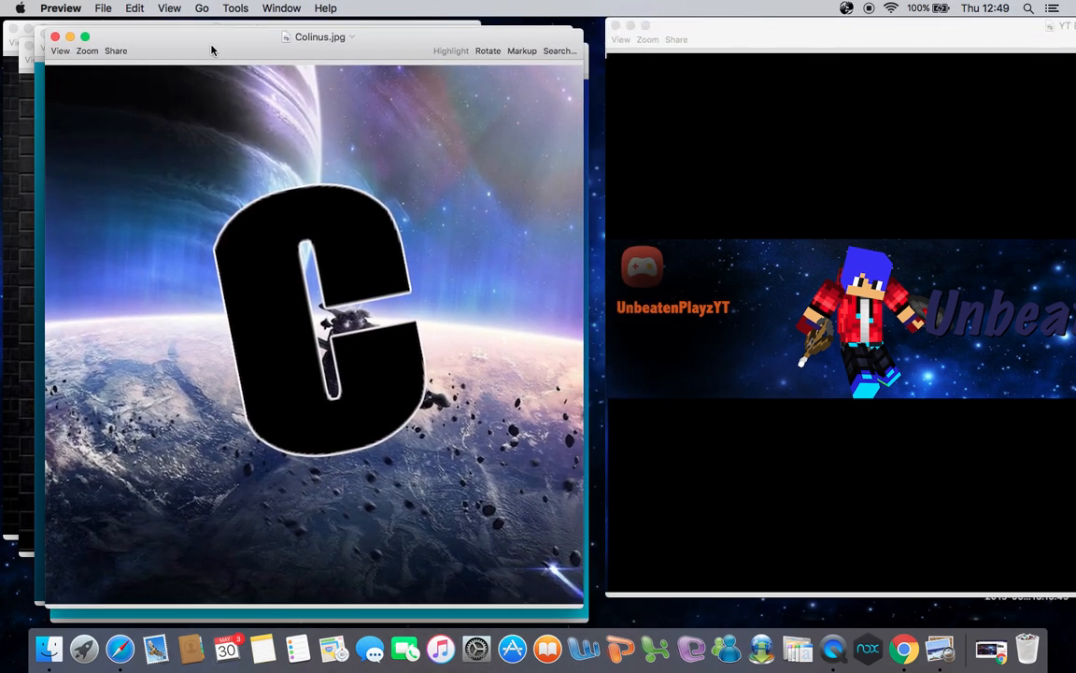
Drag the Colinus.jpg letter C logo around, then move and close the Jomar city text logo
{"action": "left_click_drag", "start_coordinate": [318, 37], "coordinate": [400, 41]}
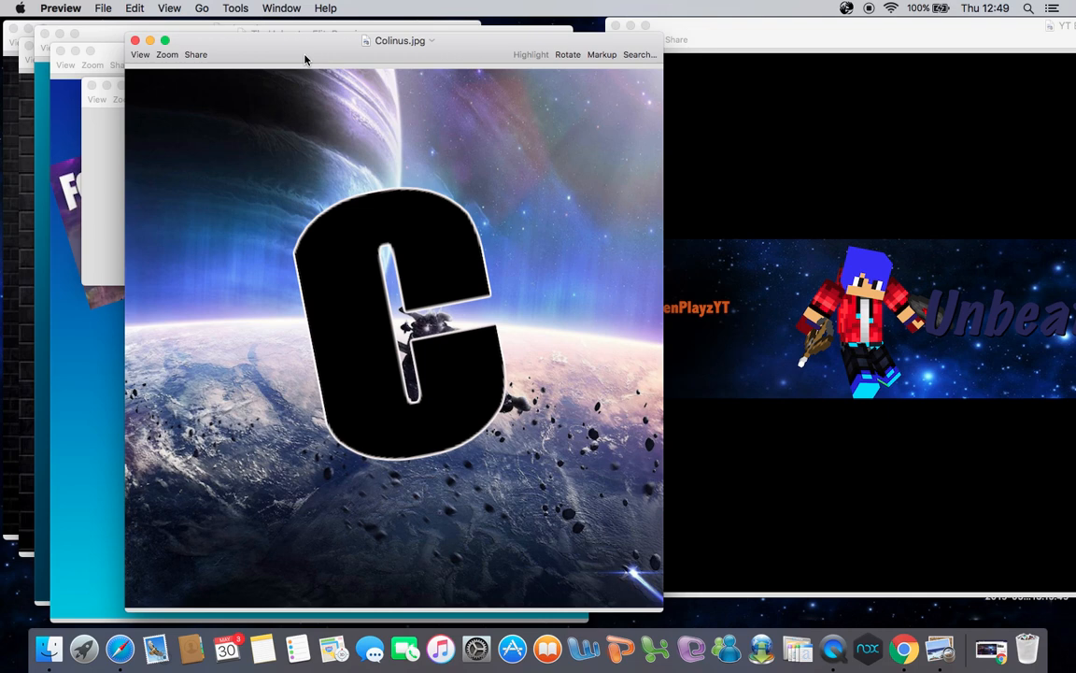
{"action": "mouse_move", "coordinate": [294, 47]}
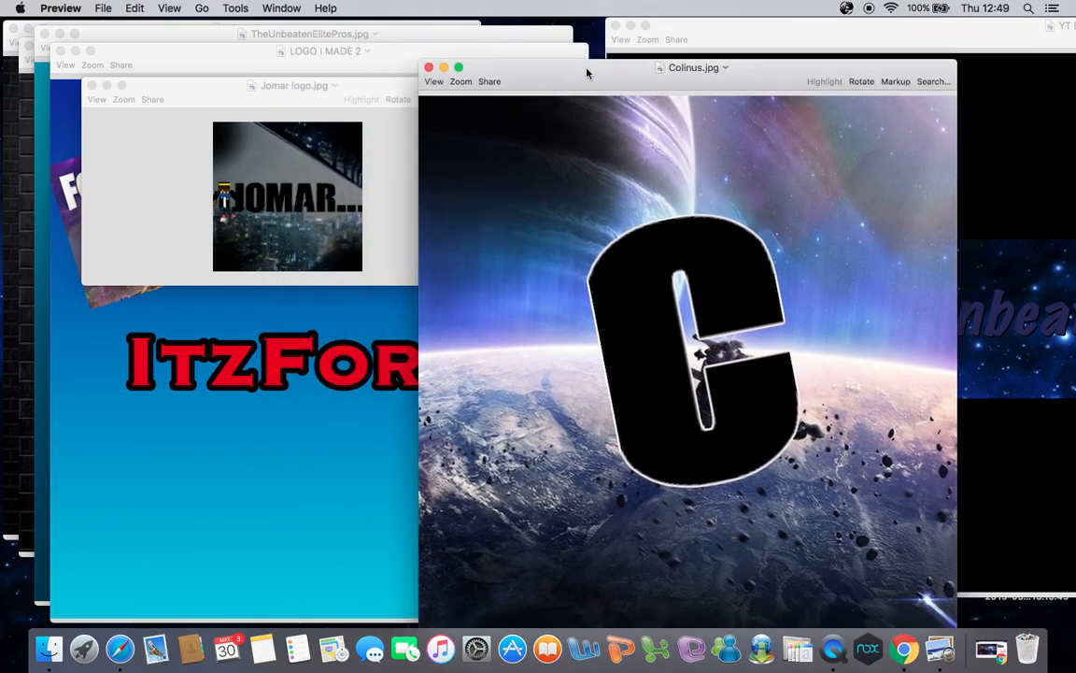
{"action": "left_click", "coordinate": [429, 67]}
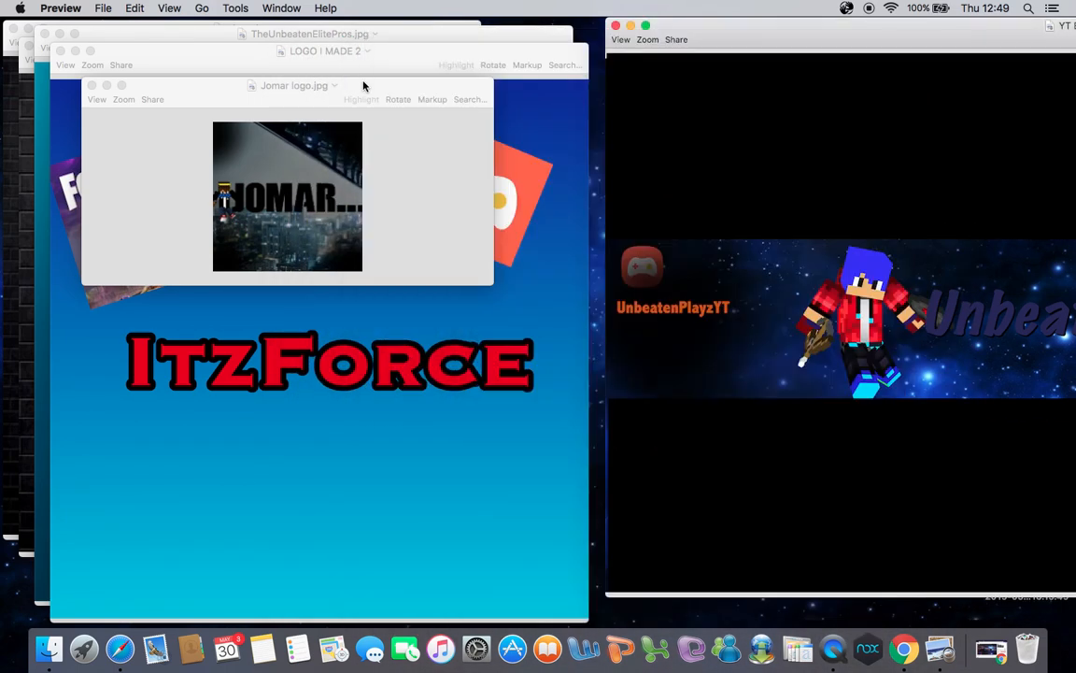
{"action": "left_click_drag", "start_coordinate": [294, 85], "coordinate": [457, 226]}
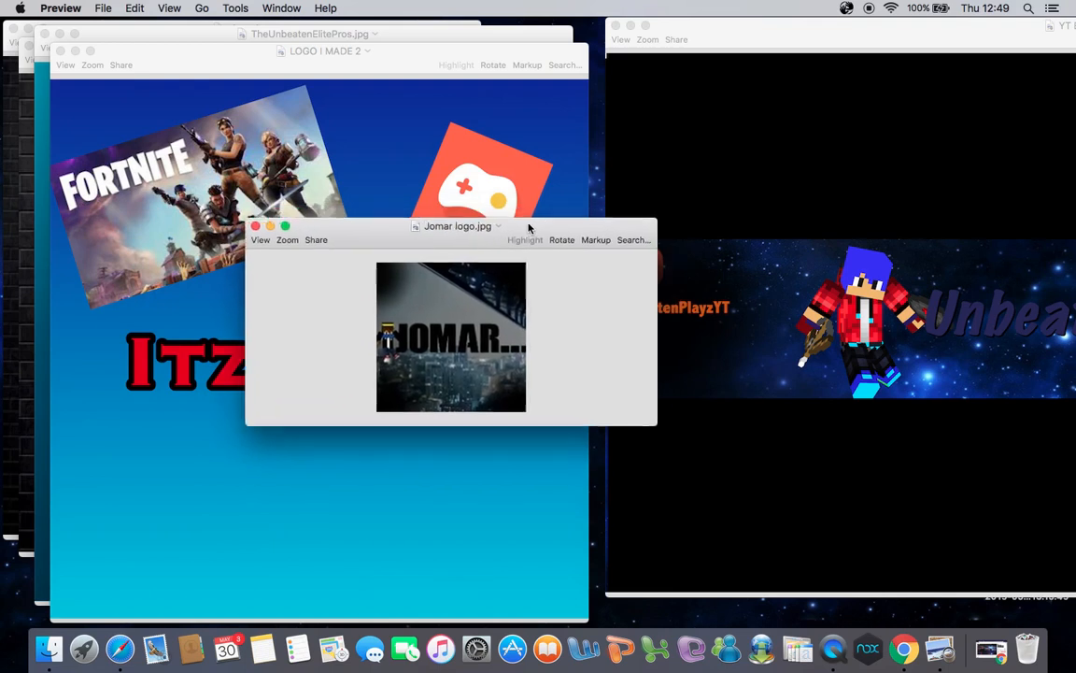
{"action": "left_click_drag", "start_coordinate": [458, 225], "coordinate": [446, 143]}
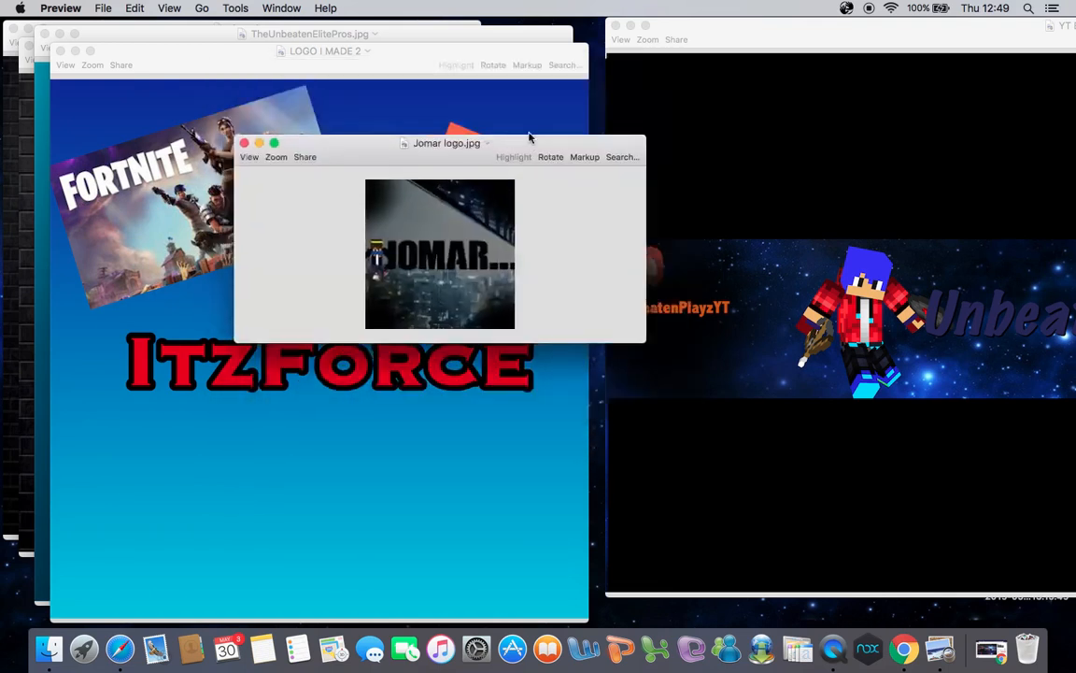
{"action": "left_click_drag", "start_coordinate": [447, 143], "coordinate": [403, 152]}
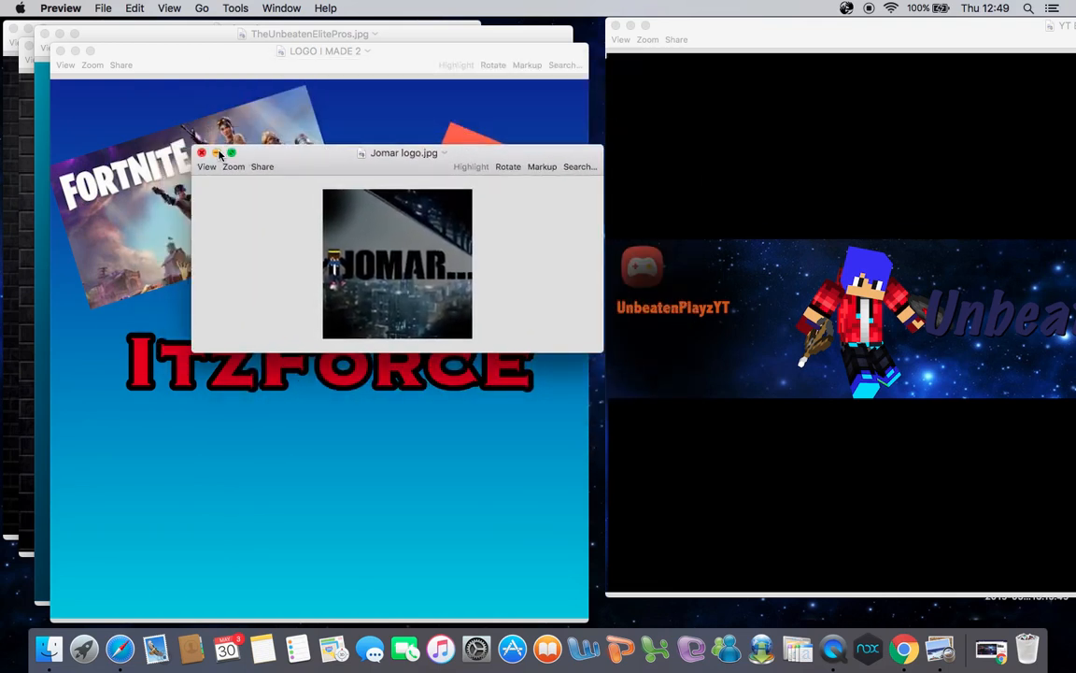
{"action": "left_click", "coordinate": [202, 153]}
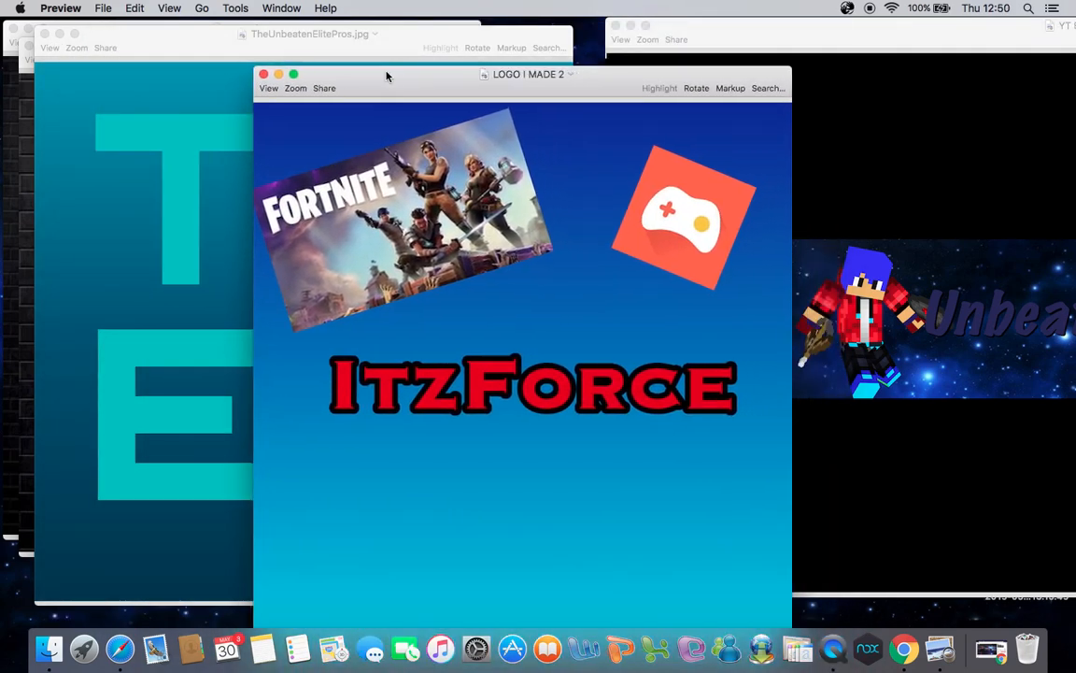
Drag the ItzForce Fortnite logo and the teal TUEP letters logo around, then close TheUnbeatenElitePros.jpg
{"action": "left_click_drag", "start_coordinate": [528, 74], "coordinate": [744, 170]}
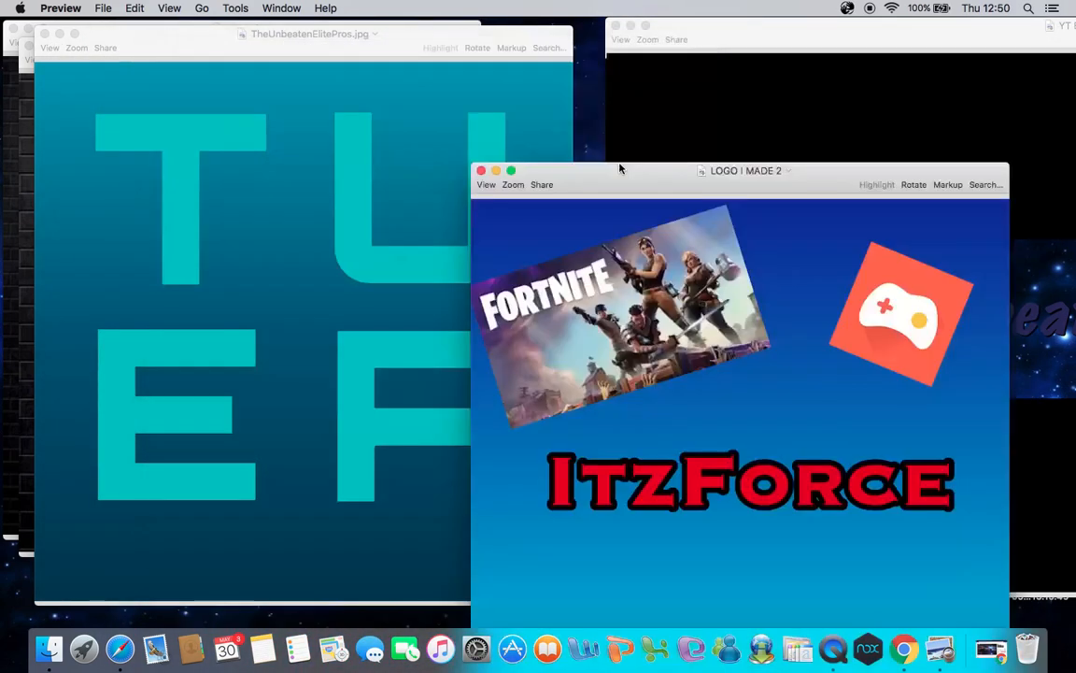
{"action": "left_click_drag", "start_coordinate": [738, 171], "coordinate": [364, 44]}
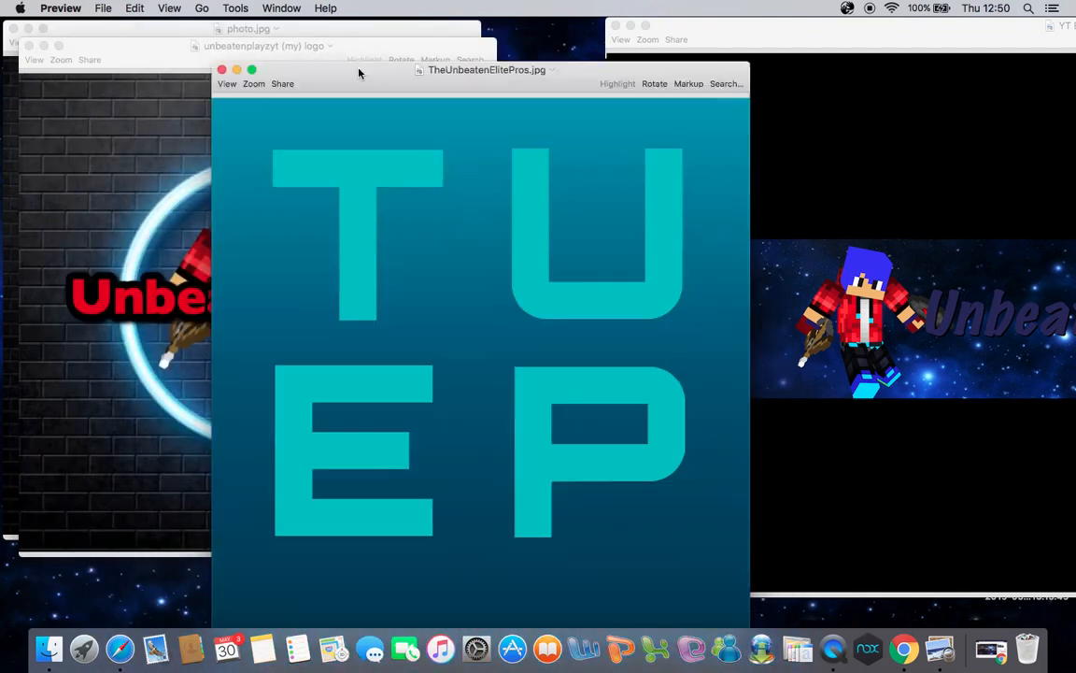
{"action": "left_click_drag", "start_coordinate": [486, 69], "coordinate": [331, 41]}
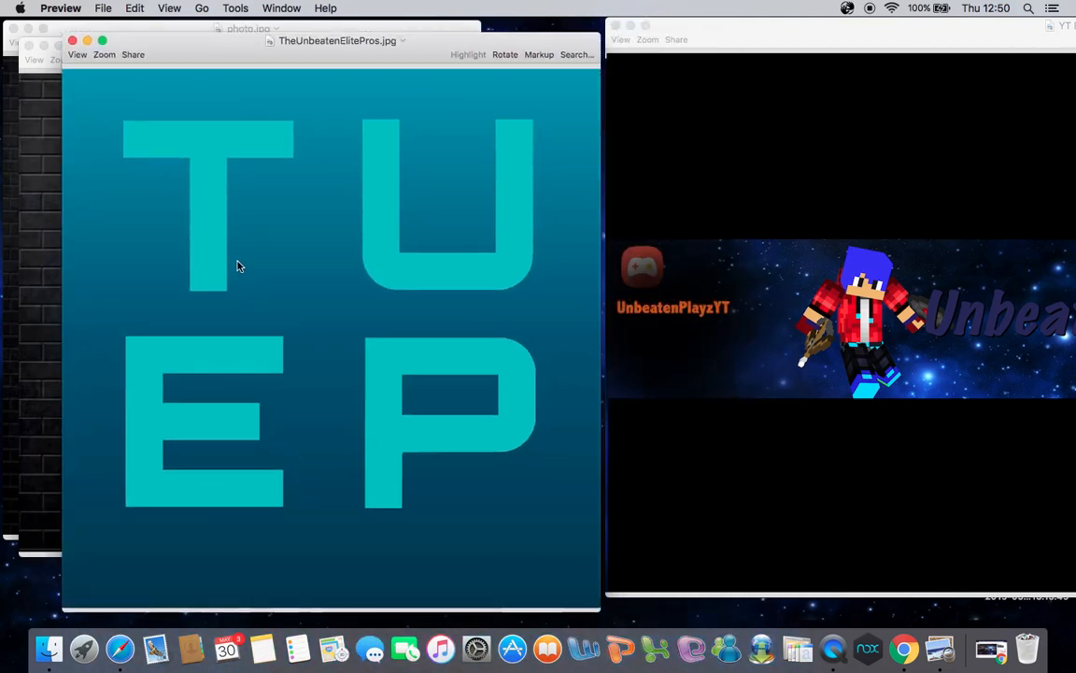
{"action": "mouse_move", "coordinate": [71, 40]}
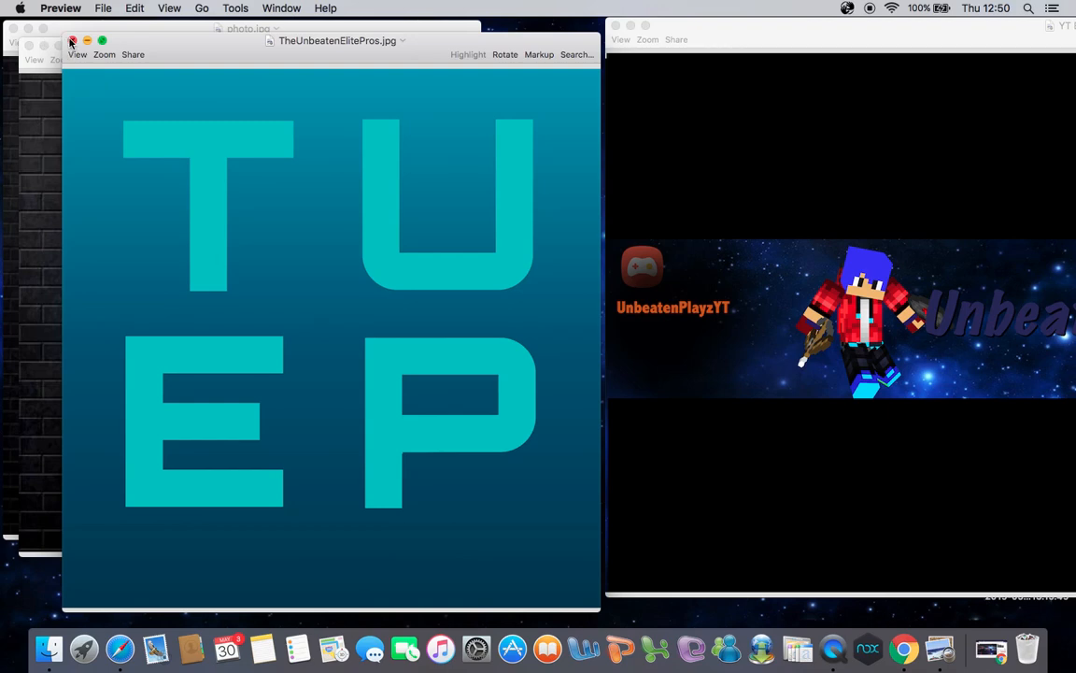
{"action": "left_click", "coordinate": [72, 40]}
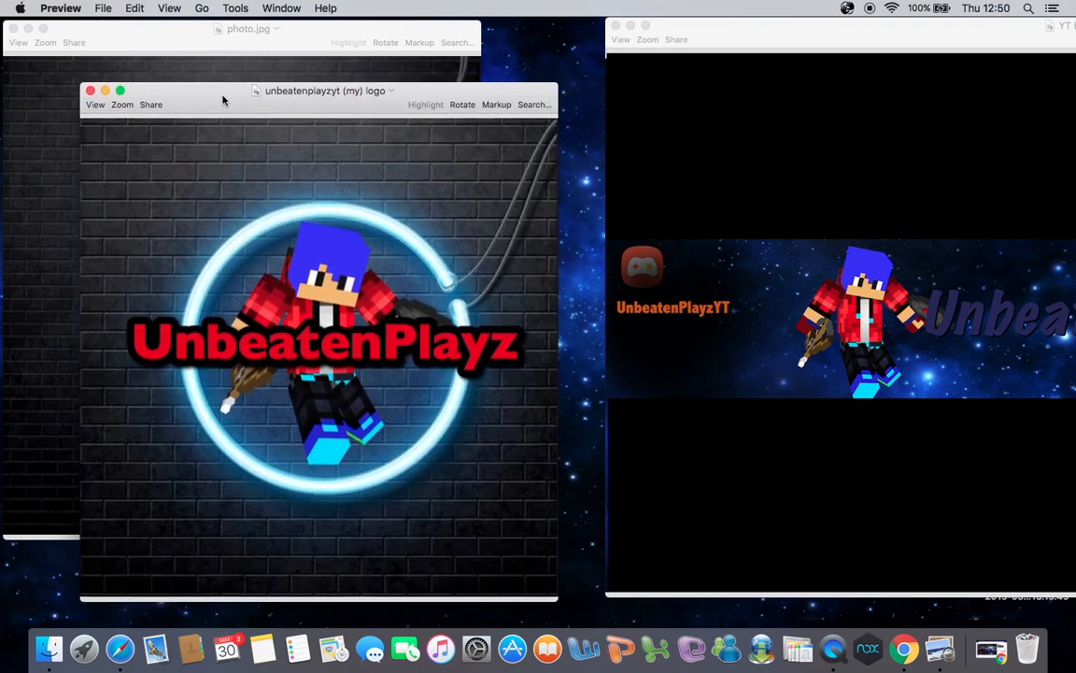
Drag the neon circle and neon hexagon logos around the desktop, then close photo.jpg
{"action": "left_click_drag", "start_coordinate": [224, 99], "coordinate": [179, 84]}
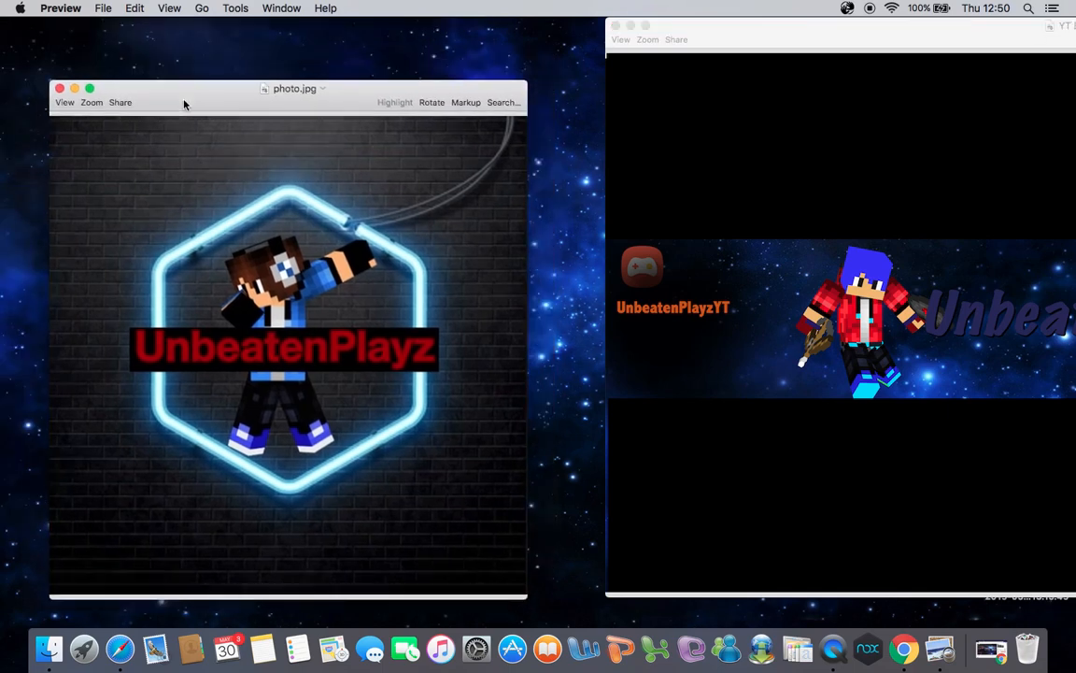
{"action": "left_click_drag", "start_coordinate": [184, 94], "coordinate": [239, 118]}
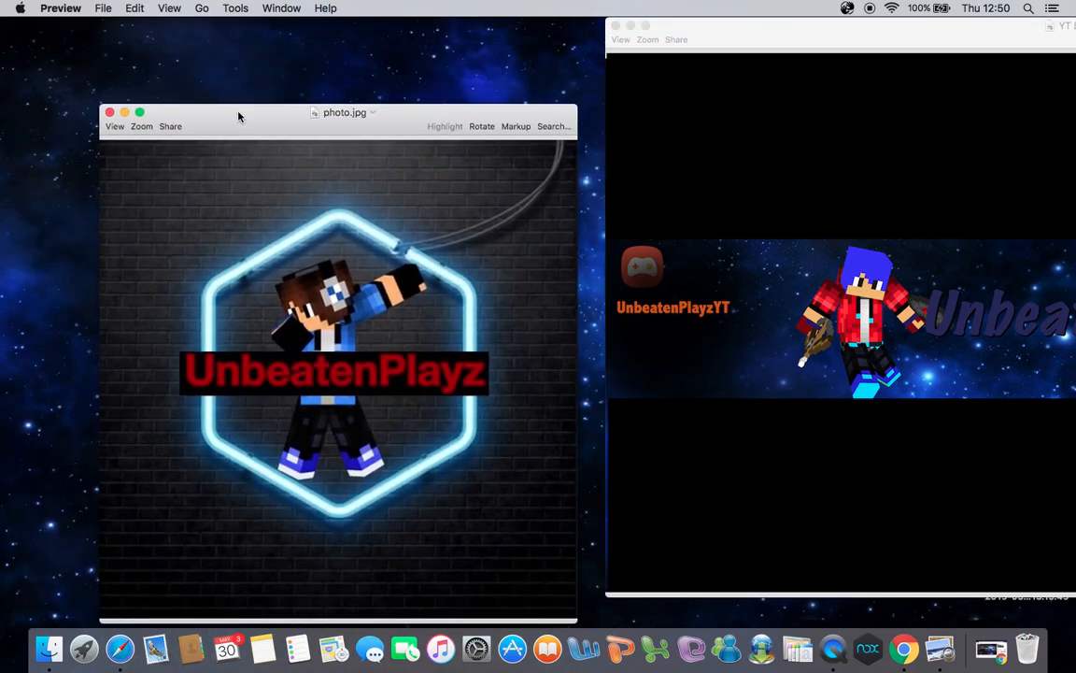
{"action": "left_click_drag", "start_coordinate": [238, 112], "coordinate": [254, 77]}
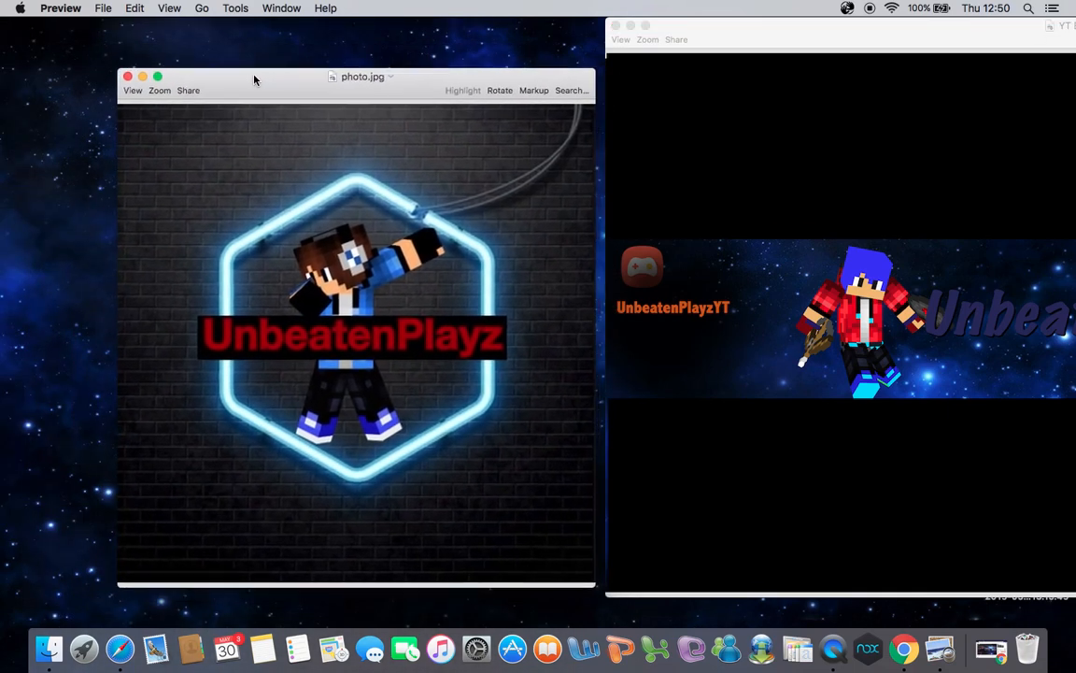
{"action": "left_click_drag", "start_coordinate": [254, 79], "coordinate": [271, 110]}
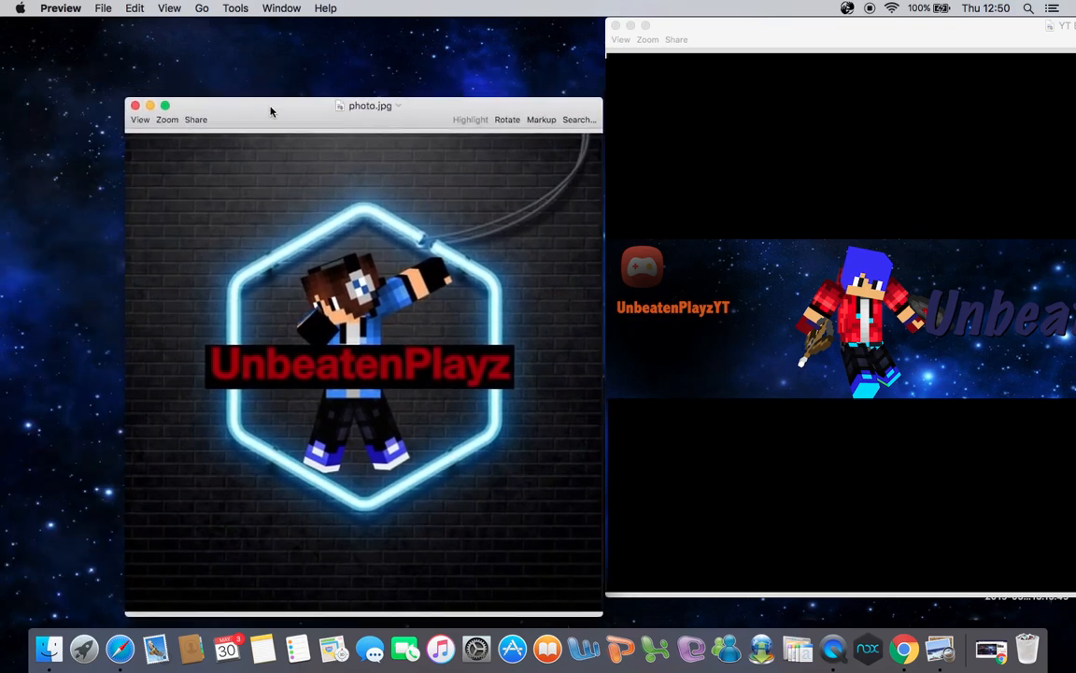
{"action": "left_click_drag", "start_coordinate": [271, 110], "coordinate": [327, 143]}
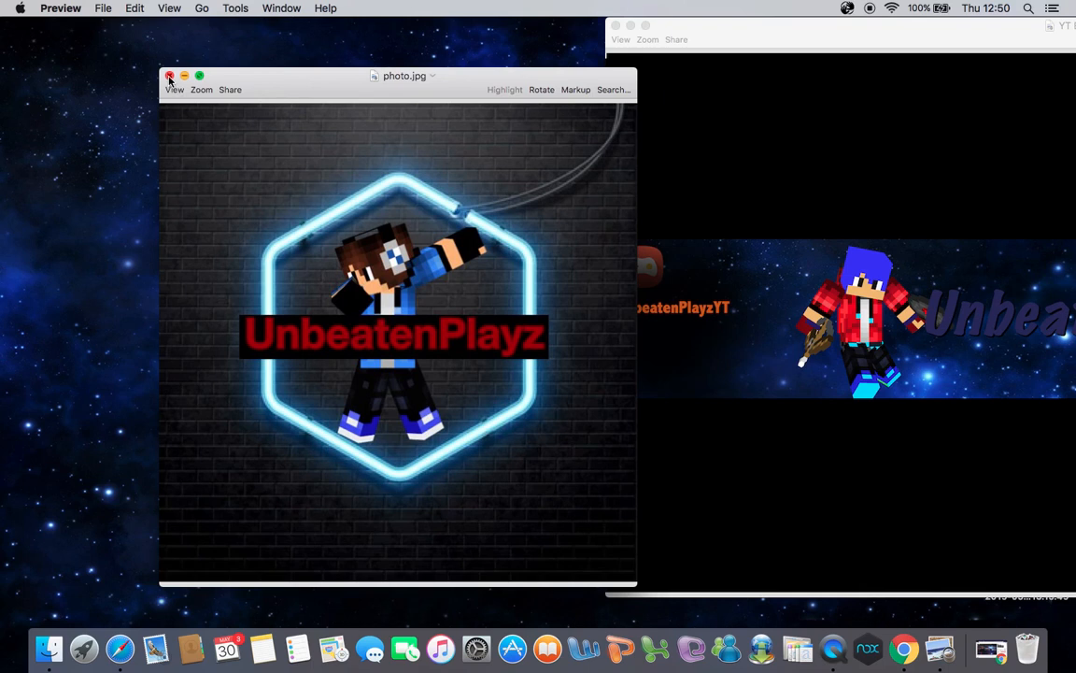
{"action": "left_click", "coordinate": [169, 76]}
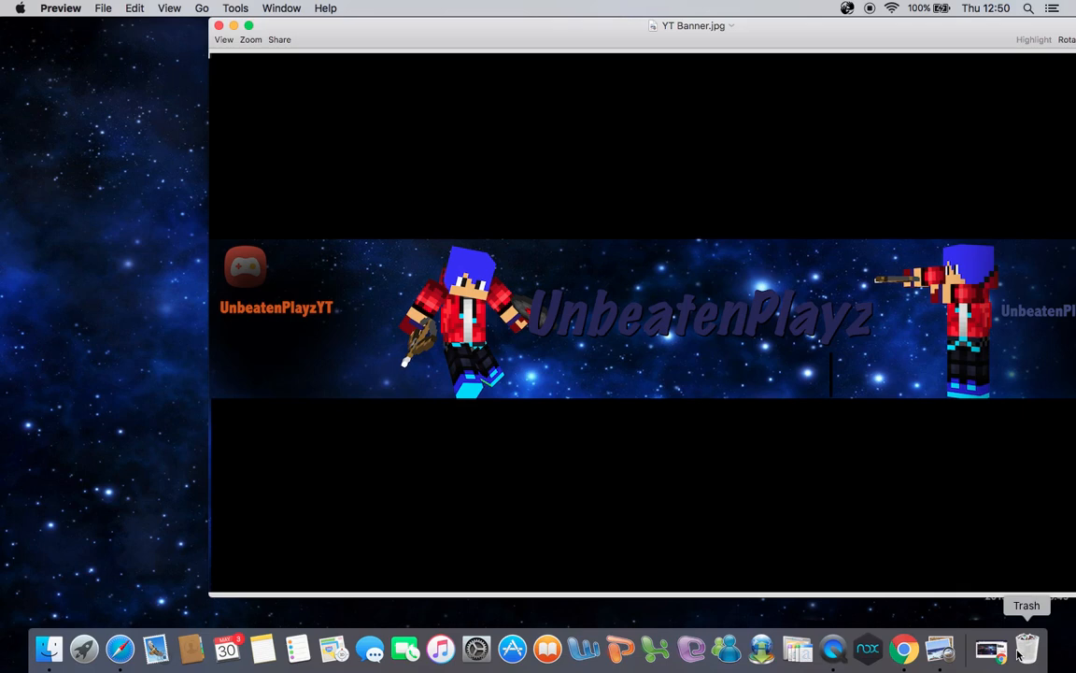
{"action": "mouse_move", "coordinate": [871, 19]}
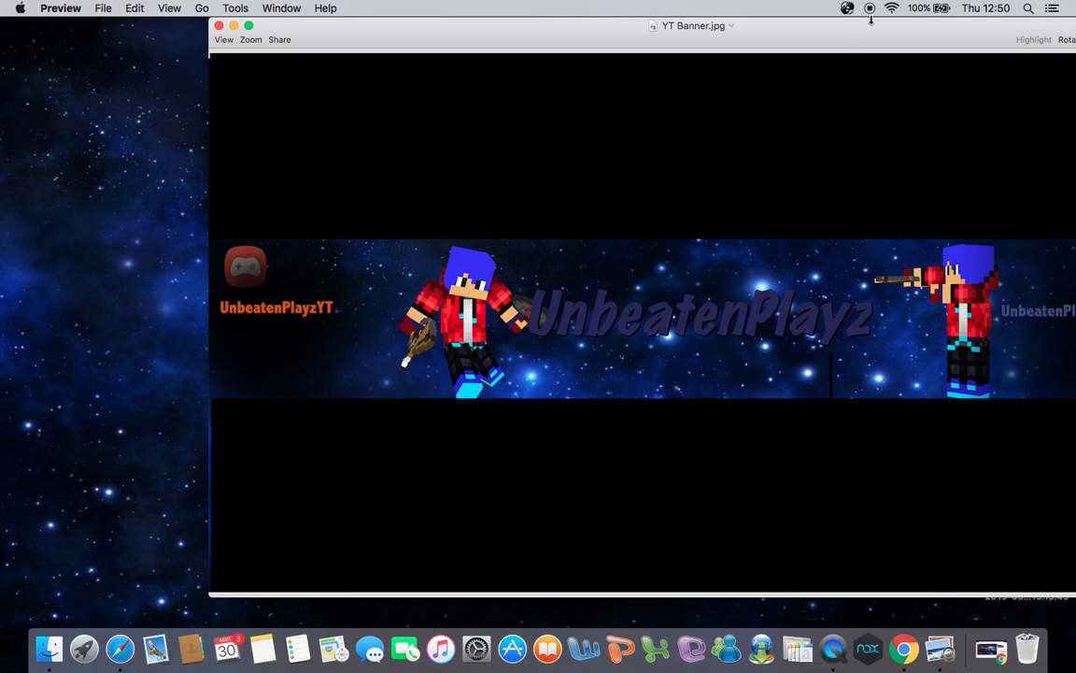